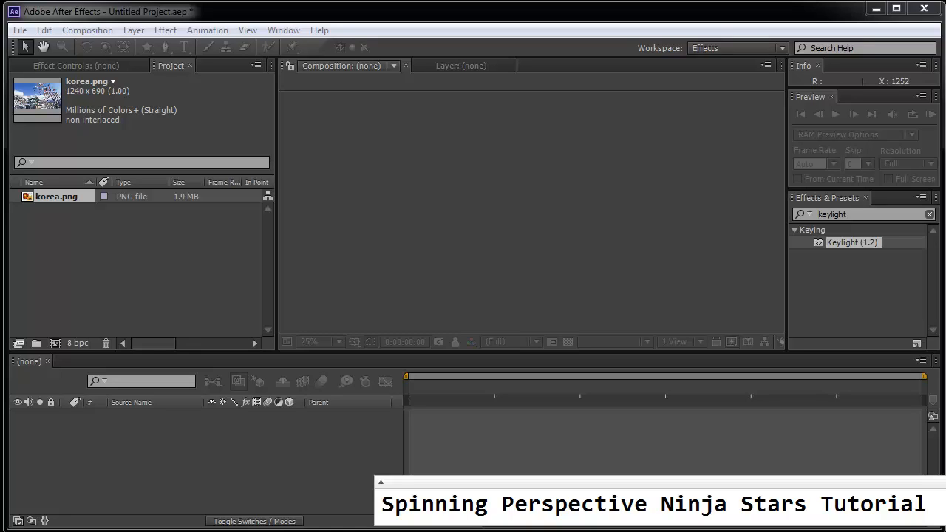
{"action": "mouse_move", "coordinate": [210, 198]}
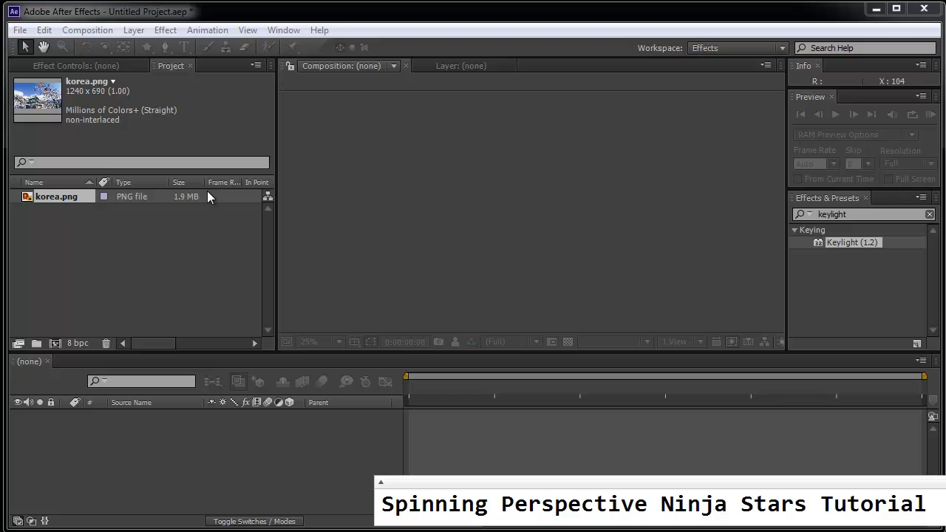
Step: Create Comp 1 on the NTSC DV Widescreen preset with a 0;00;02;00 duration
{"action": "left_click", "coordinate": [87, 30]}
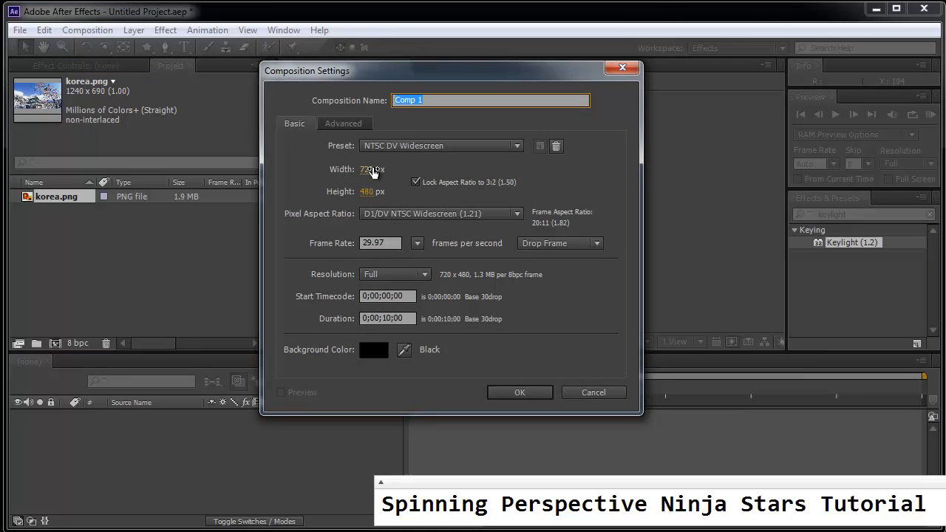
{"action": "left_click", "coordinate": [388, 319]}
{"action": "type", "text": "2"}
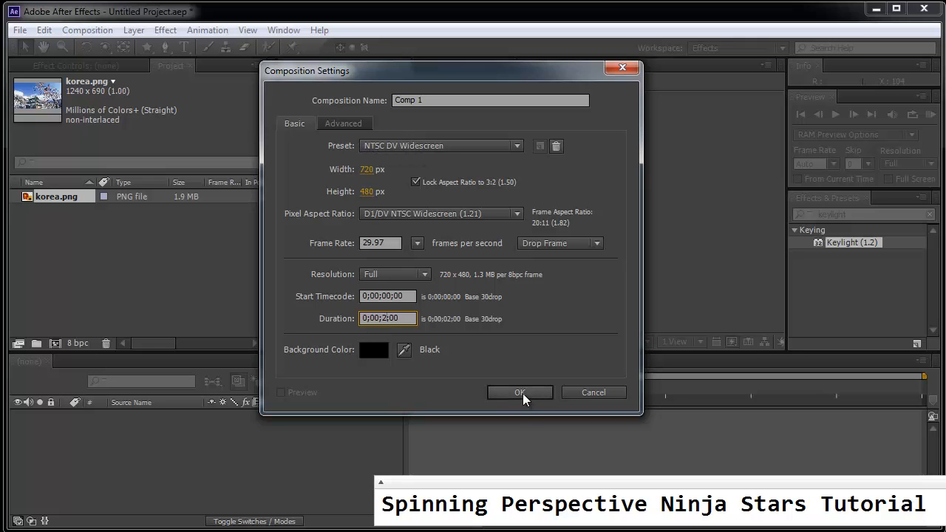
{"action": "left_click", "coordinate": [519, 393]}
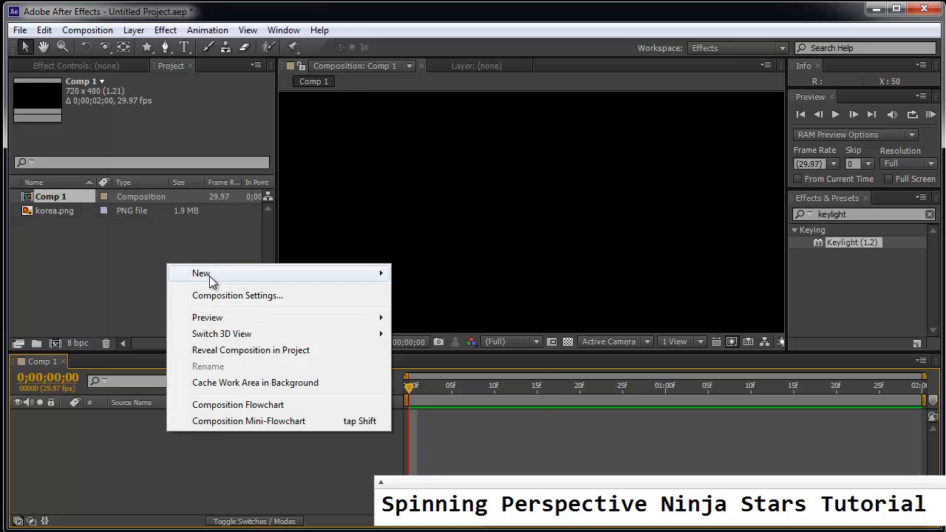
{"action": "mouse_move", "coordinate": [372, 272]}
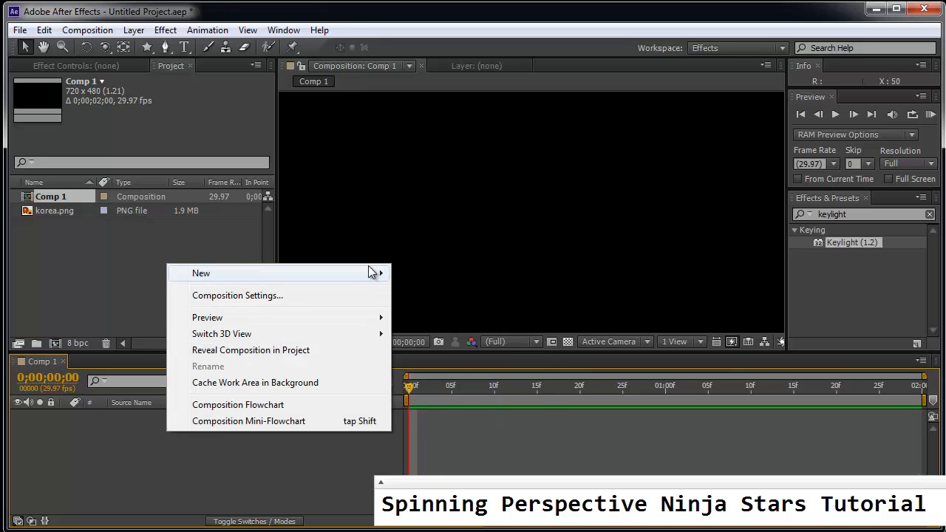
Step: Add a full-frame solid layer coloured deep blue to Comp 1
{"action": "left_click", "coordinate": [201, 272]}
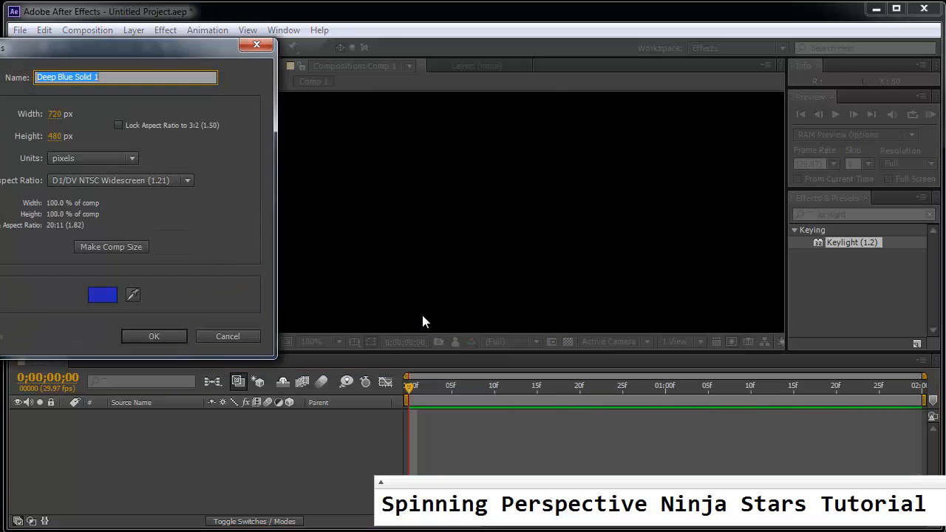
{"action": "left_click", "coordinate": [102, 295]}
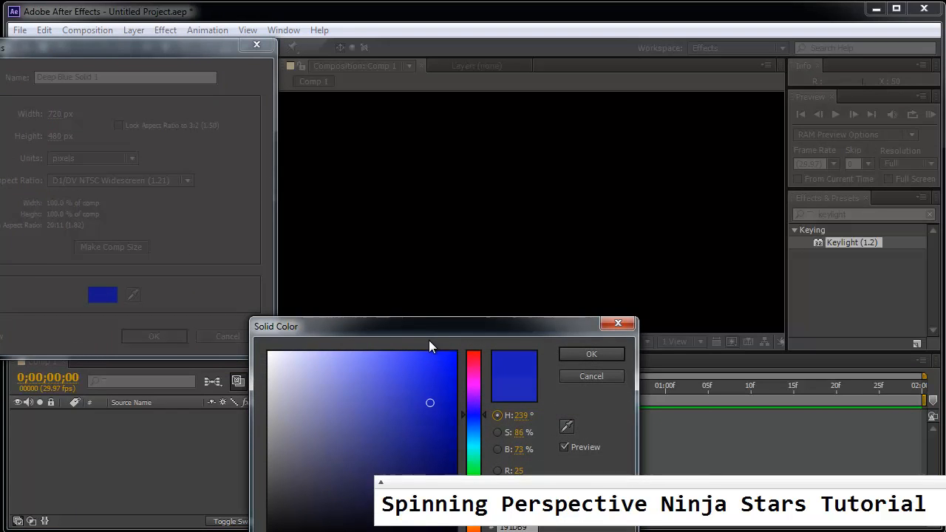
{"action": "left_click_drag", "start_coordinate": [432, 327], "coordinate": [431, 309]}
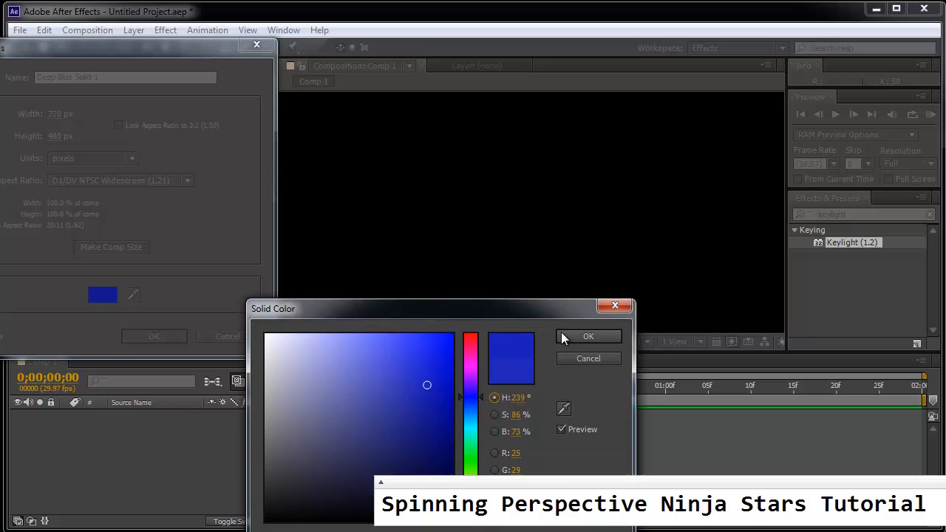
{"action": "left_click", "coordinate": [589, 337]}
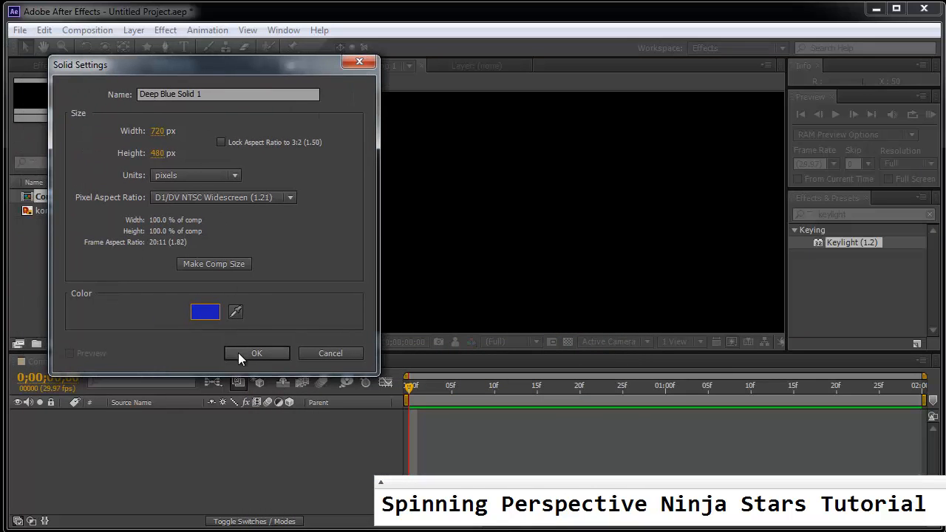
{"action": "left_click", "coordinate": [257, 352]}
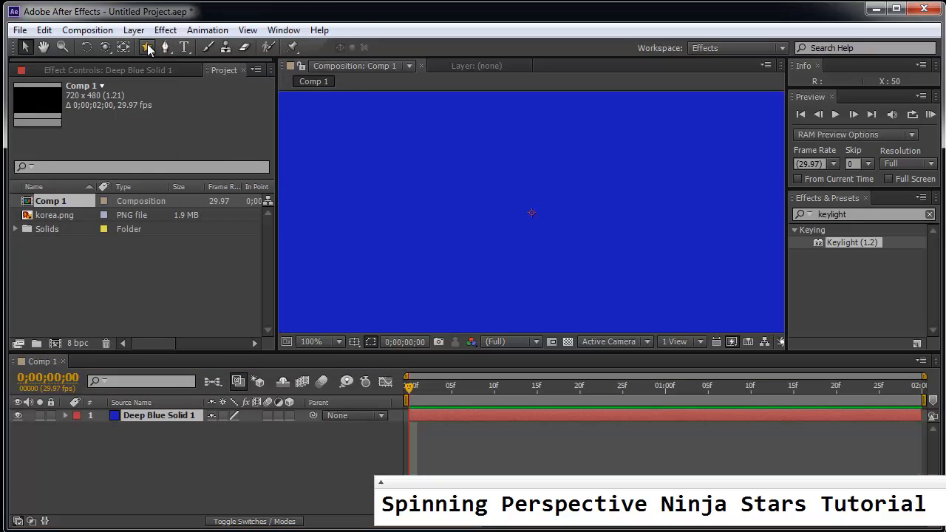
Step: Draw a star mask on the blue solid with the Star Tool
{"action": "left_click", "coordinate": [146, 46]}
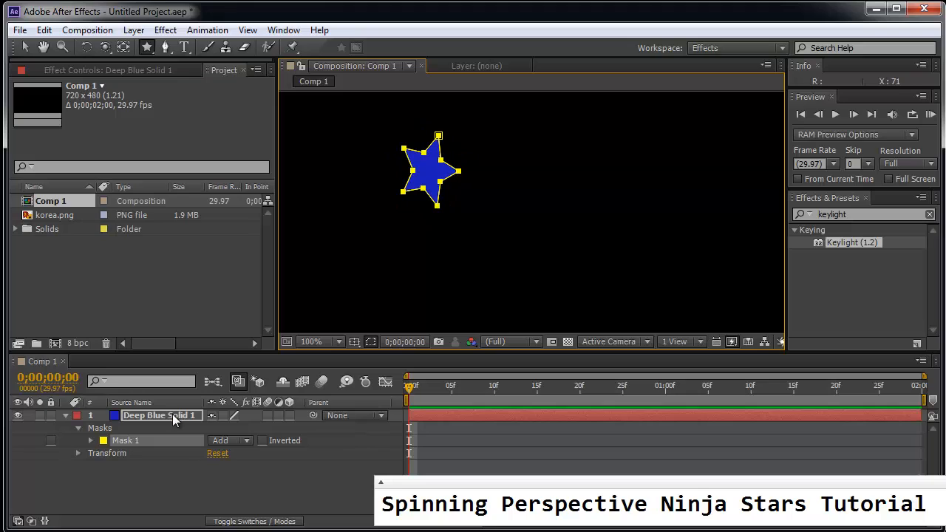
{"action": "mouse_move", "coordinate": [422, 227]}
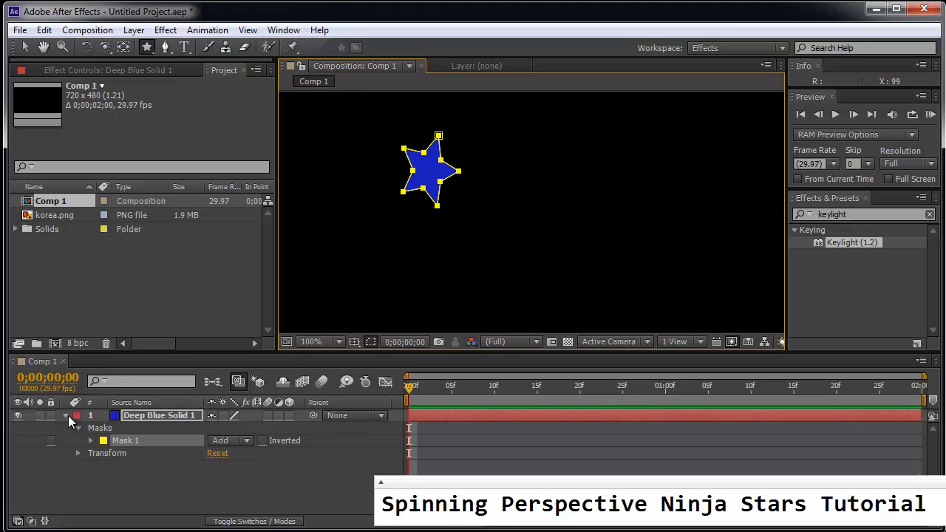
Step: Set Rotation keyframes on the star layer at the first and last frames
{"action": "left_click", "coordinate": [71, 414]}
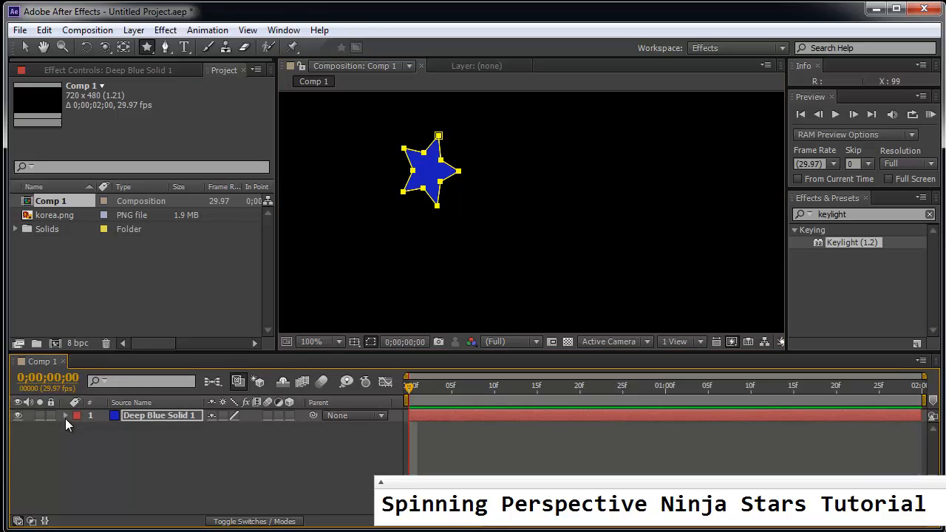
{"action": "left_click", "coordinate": [65, 415]}
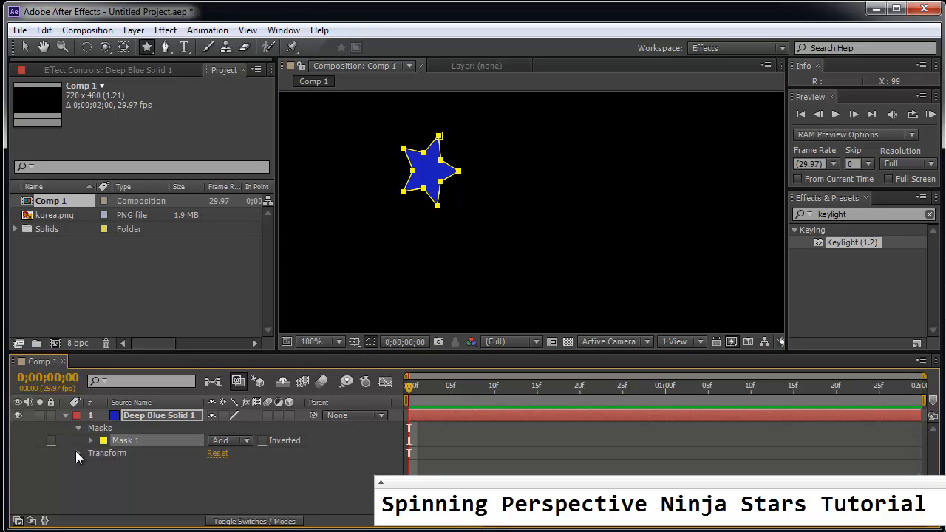
{"action": "left_click", "coordinate": [90, 453]}
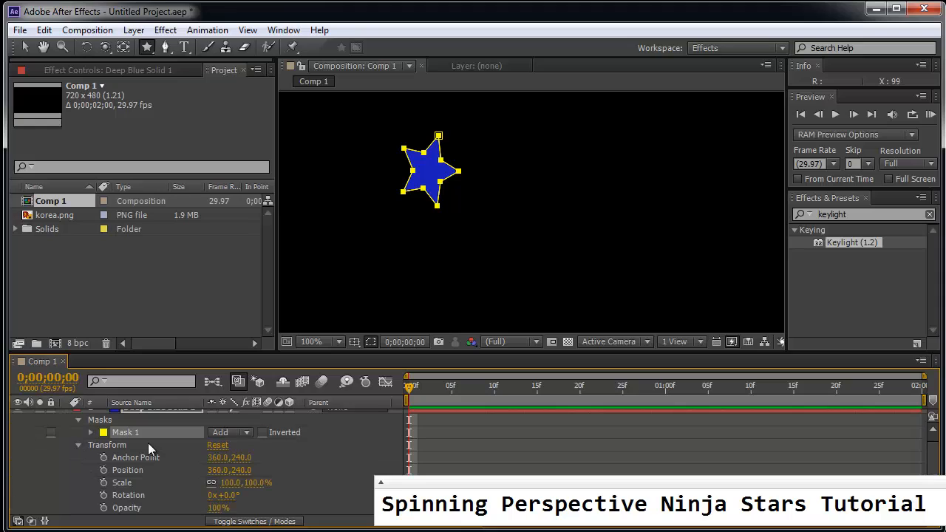
{"action": "mouse_move", "coordinate": [204, 464]}
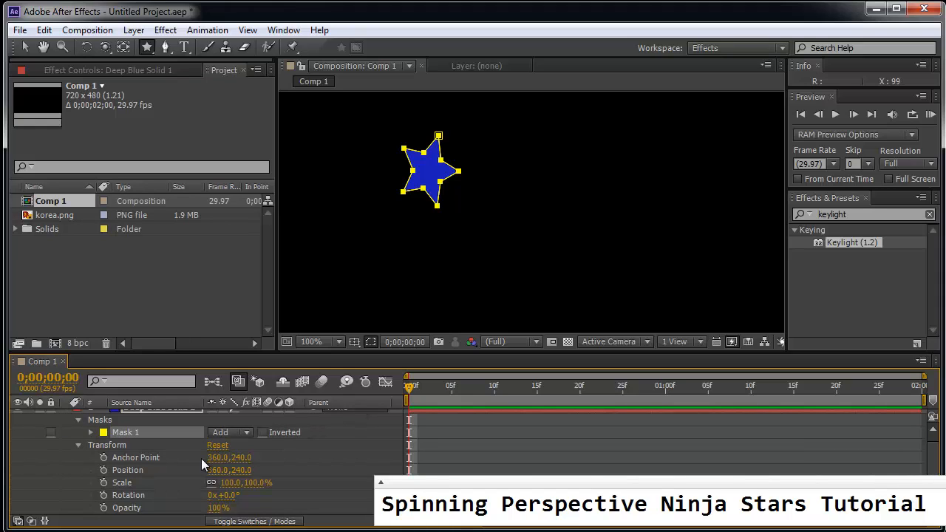
{"action": "mouse_move", "coordinate": [103, 499]}
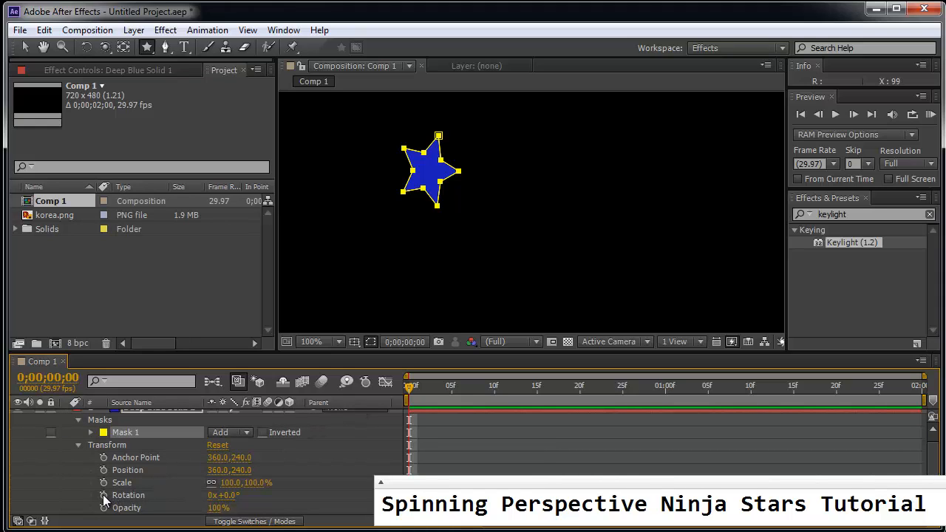
{"action": "left_click", "coordinate": [103, 495]}
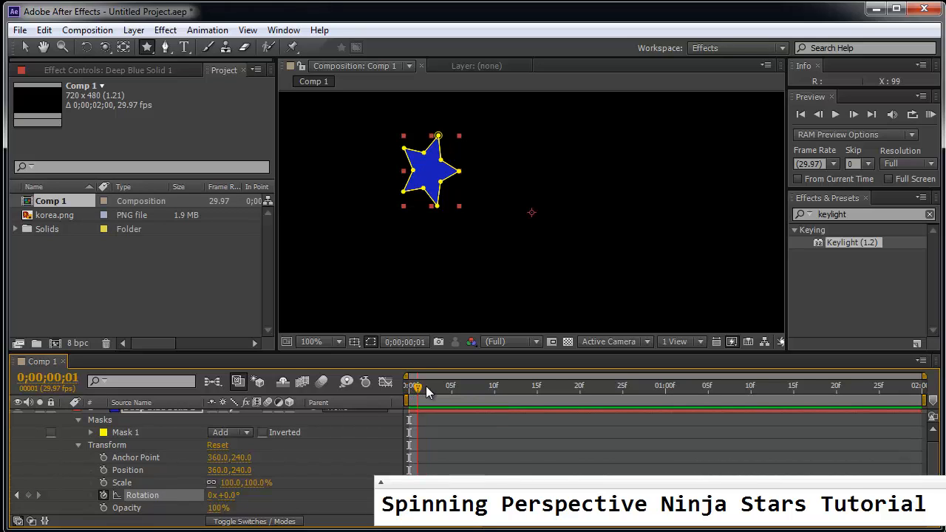
{"action": "left_click_drag", "start_coordinate": [417, 385], "coordinate": [920, 384]}
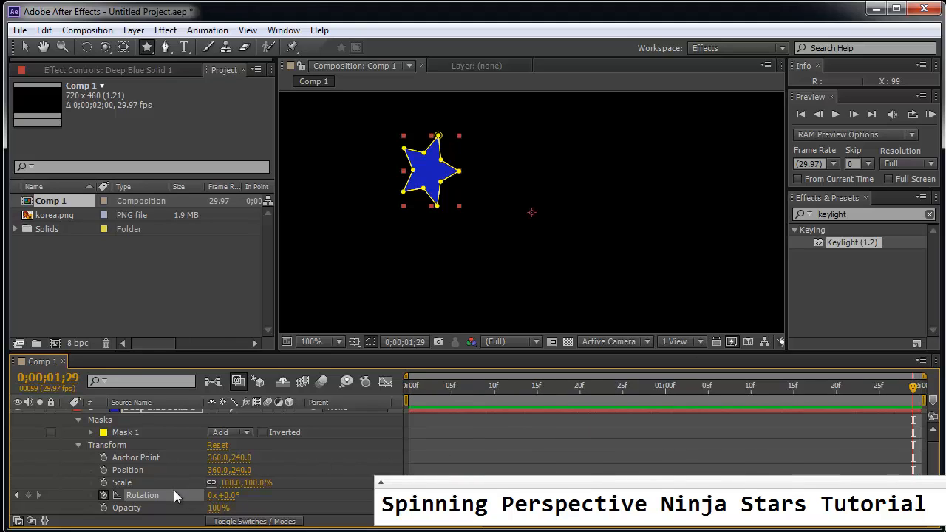
{"action": "double_click", "coordinate": [224, 494]}
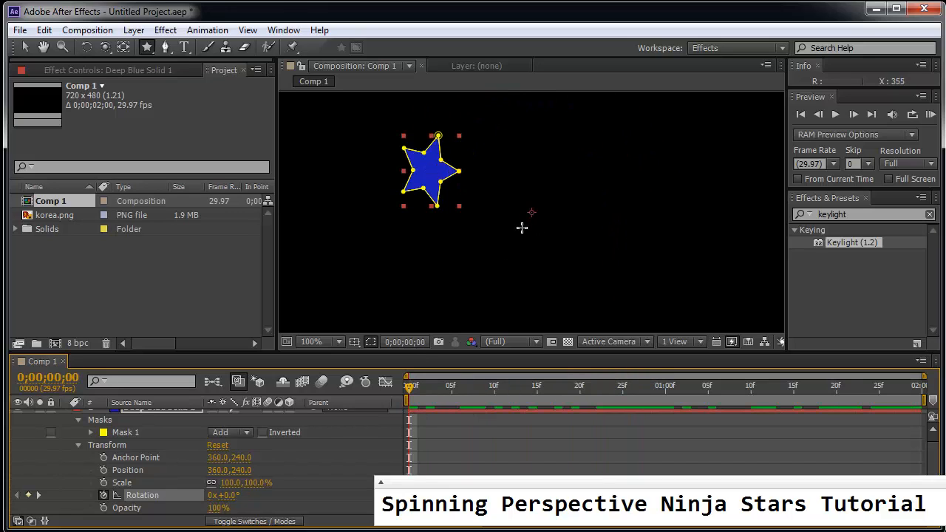
{"action": "mouse_move", "coordinate": [523, 228]}
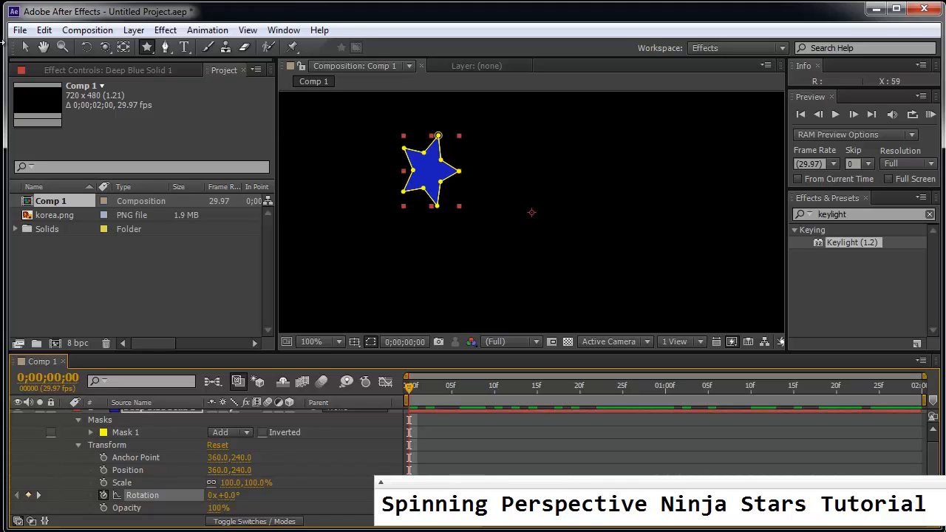
{"action": "mouse_move", "coordinate": [425, 168]}
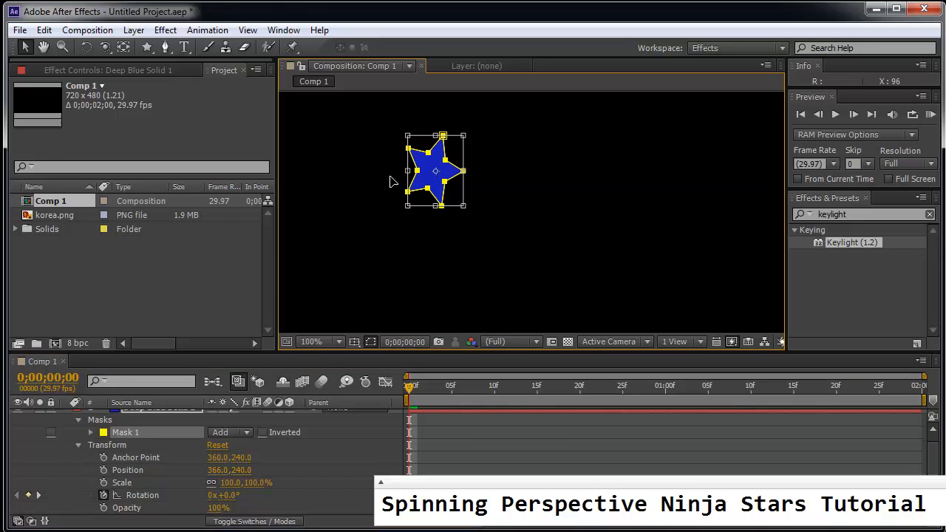
{"action": "mouse_move", "coordinate": [440, 150]}
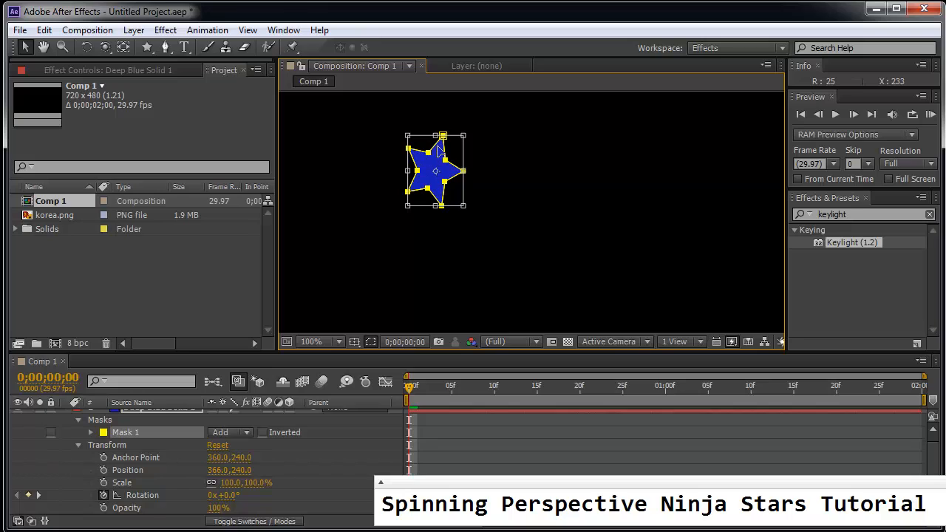
Step: Move the star mask to the centre of Deep Blue Solid 1 in the Layer panel
{"action": "double_click", "coordinate": [435, 170]}
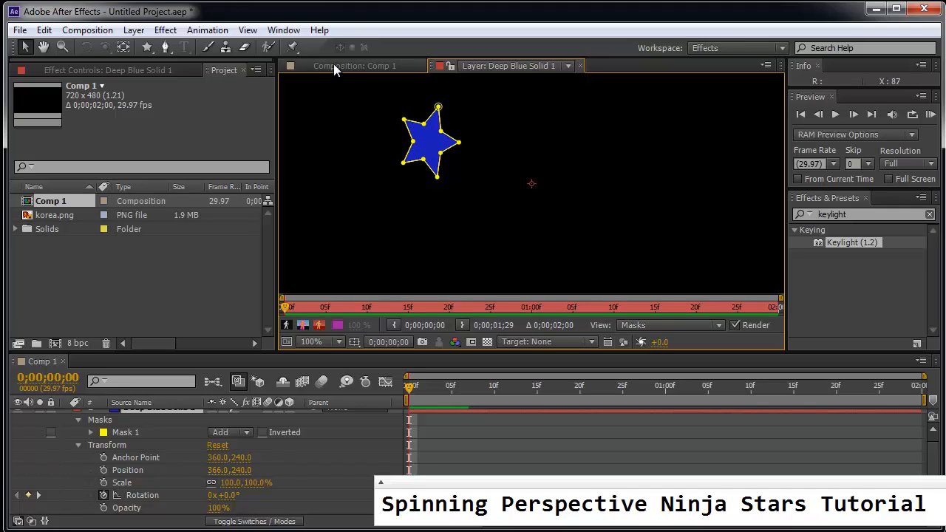
{"action": "mouse_move", "coordinate": [348, 92]}
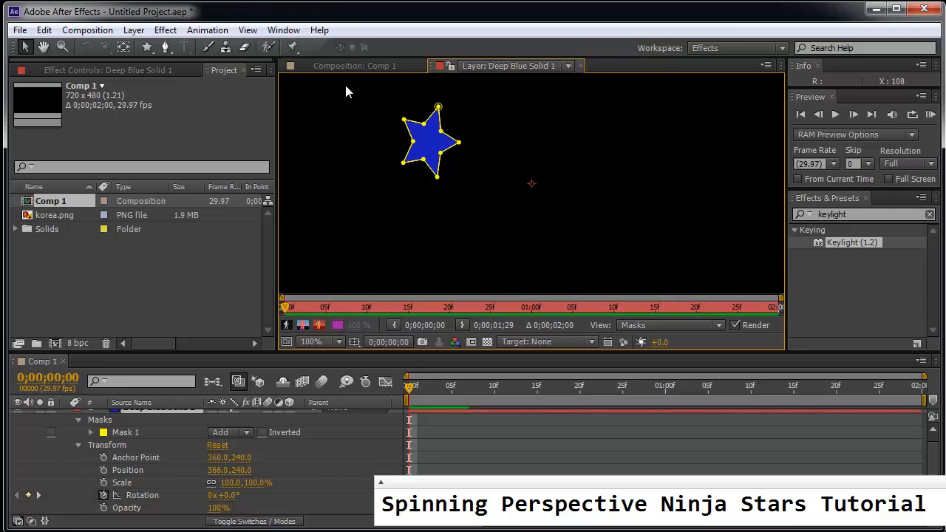
{"action": "mouse_move", "coordinate": [496, 103]}
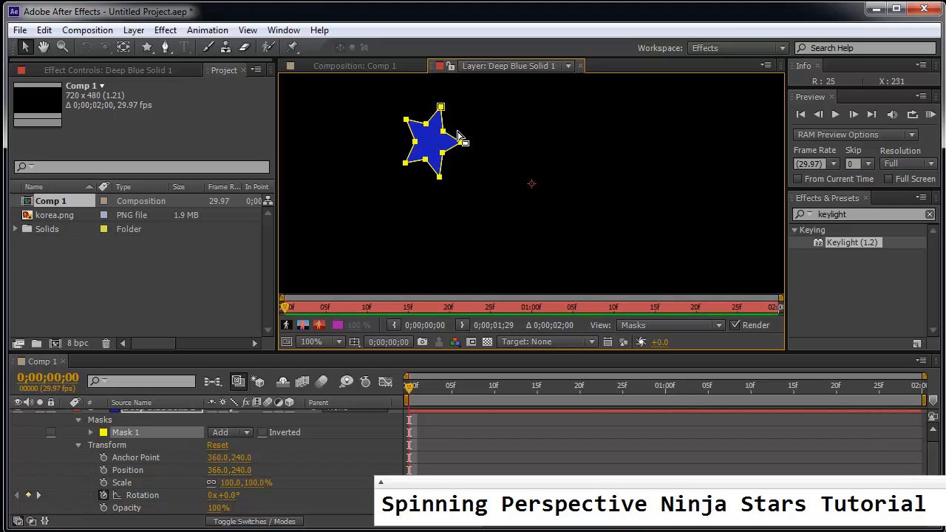
{"action": "mouse_move", "coordinate": [396, 164]}
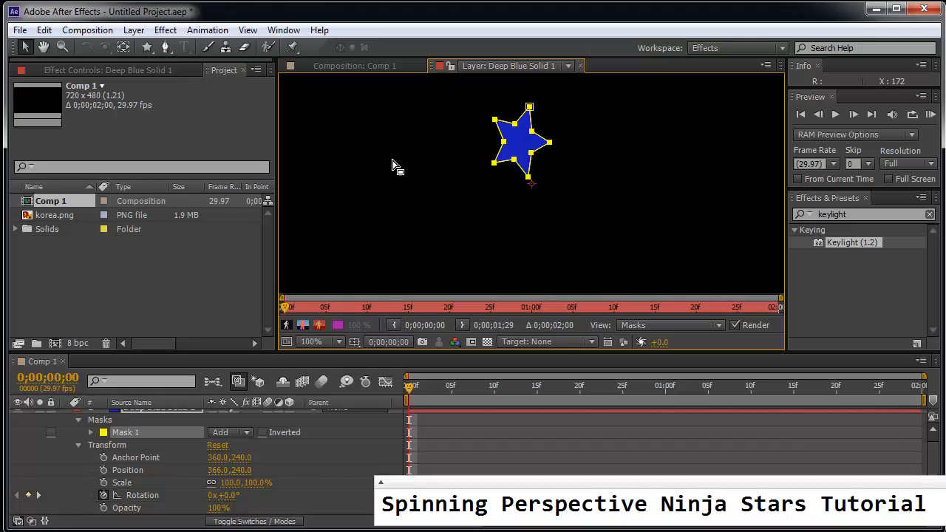
{"action": "left_click_drag", "start_coordinate": [520, 140], "coordinate": [532, 185]}
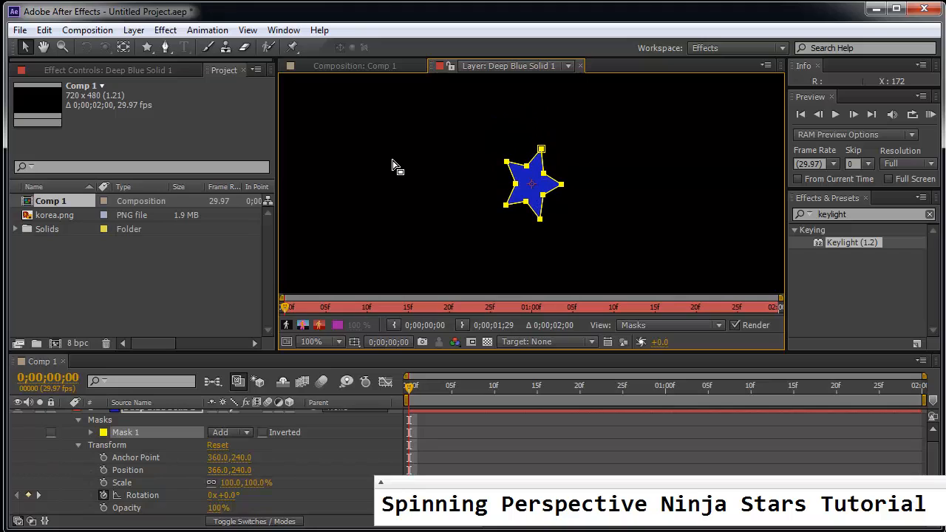
{"action": "mouse_move", "coordinate": [337, 21]}
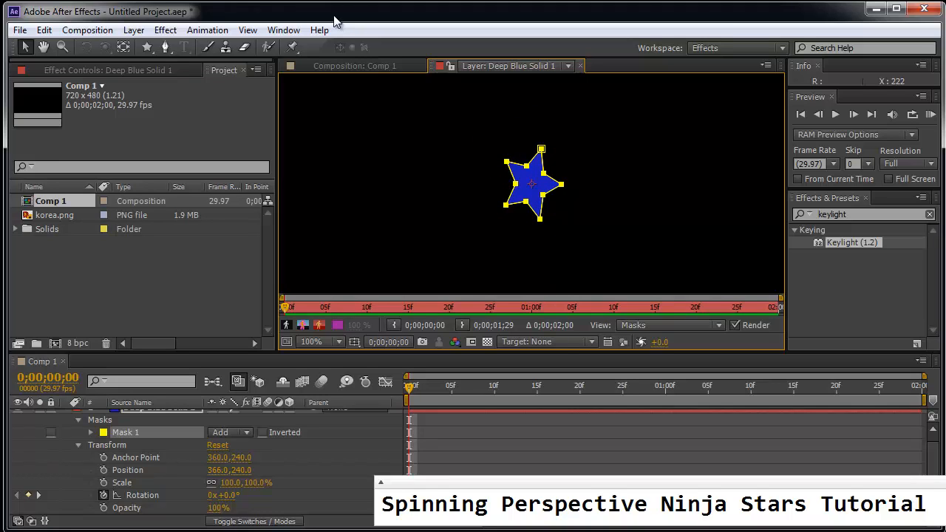
Step: Return to Comp 1 and scrub the timeline to check the centred star's spin
{"action": "left_click", "coordinate": [355, 65]}
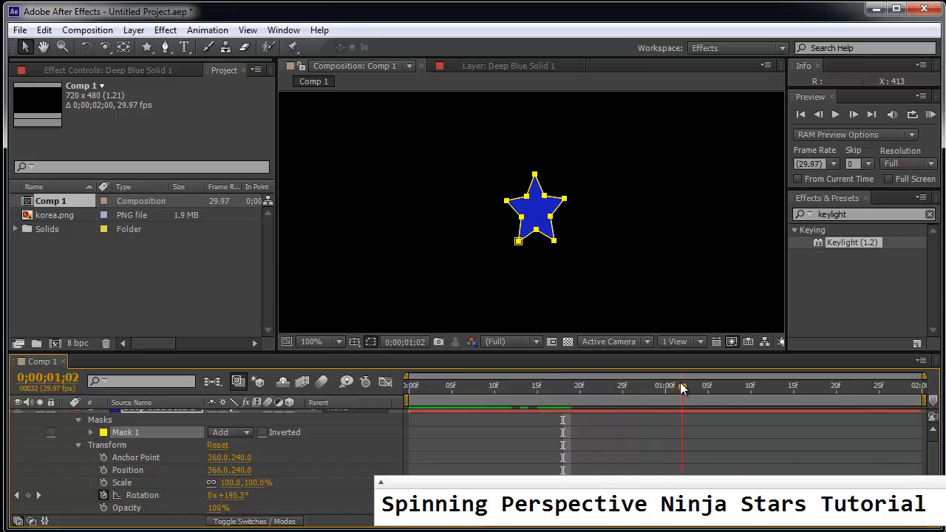
{"action": "left_click_drag", "start_coordinate": [680, 384], "coordinate": [658, 385]}
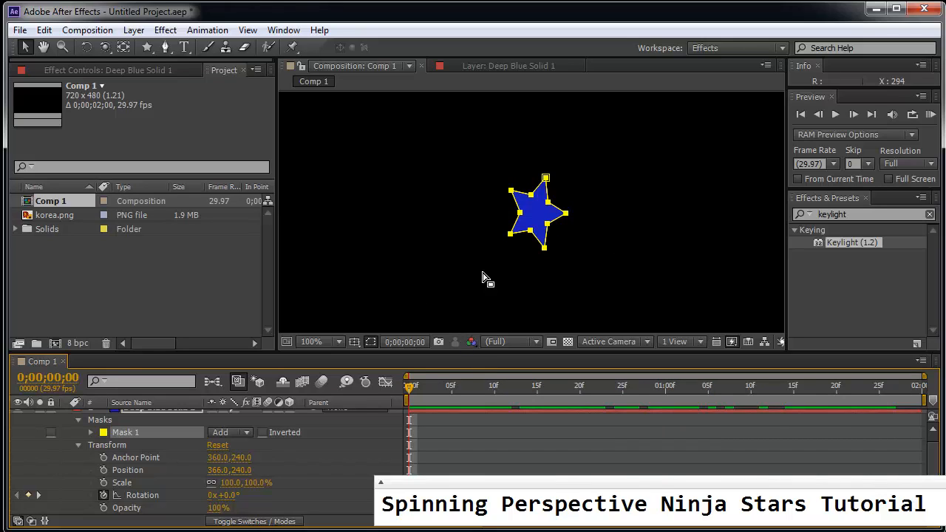
{"action": "mouse_move", "coordinate": [544, 213]}
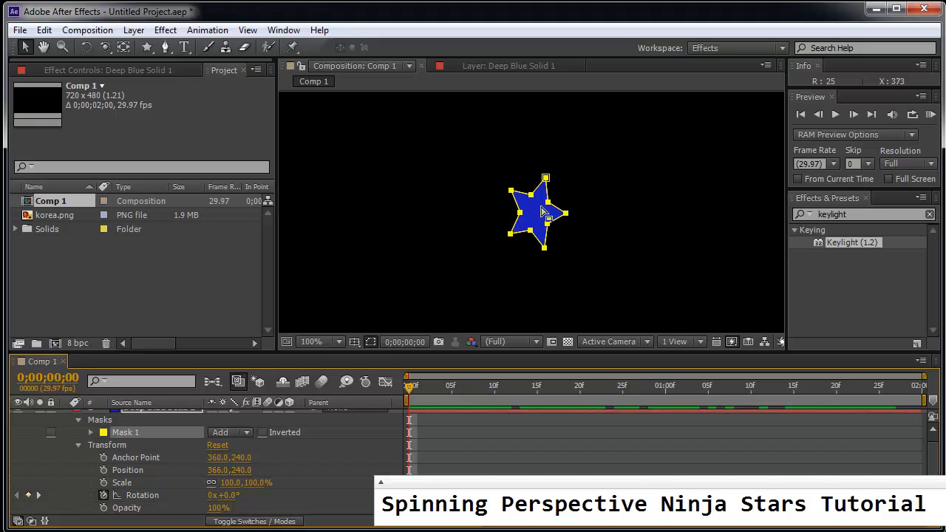
{"action": "mouse_move", "coordinate": [511, 230]}
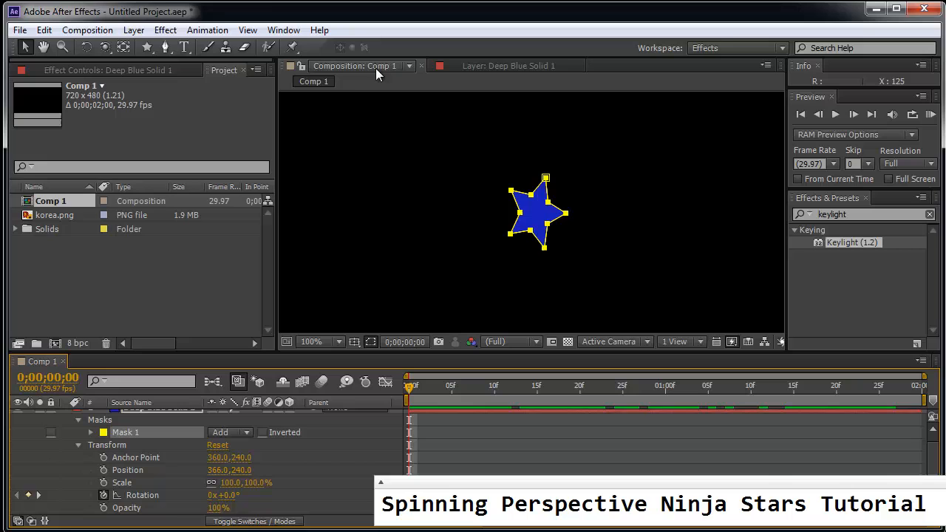
{"action": "mouse_move", "coordinate": [362, 92]}
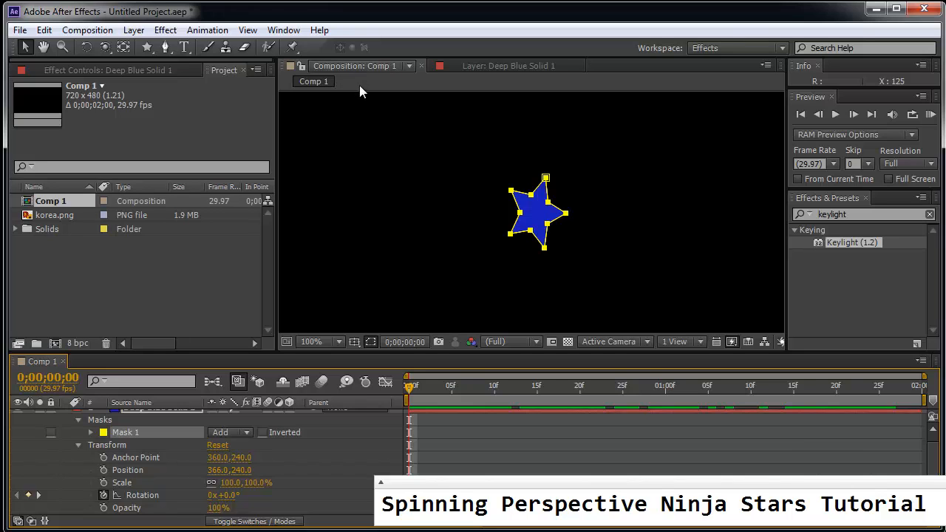
{"action": "left_click", "coordinate": [87, 29]}
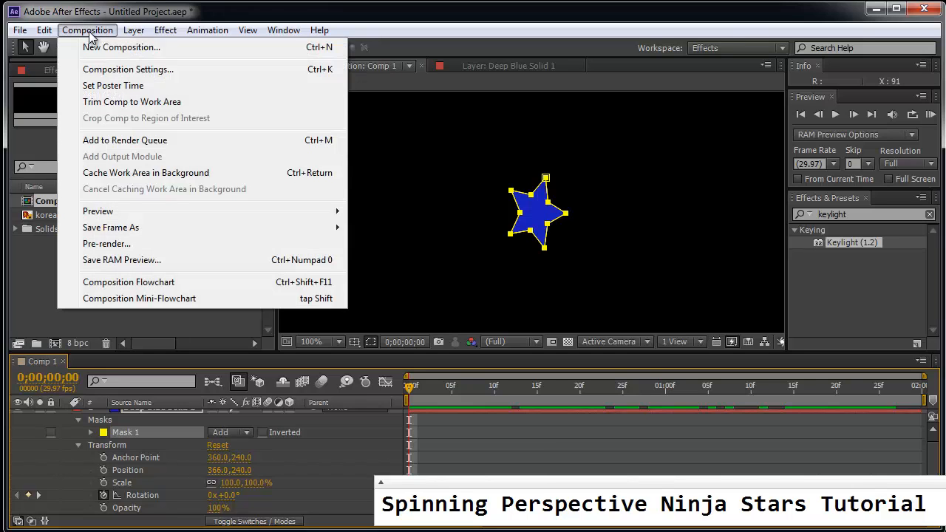
Step: Create Comp 2 on the NTSC DV Widescreen preset and select Comp 1 to nest
{"action": "left_click", "coordinate": [128, 70]}
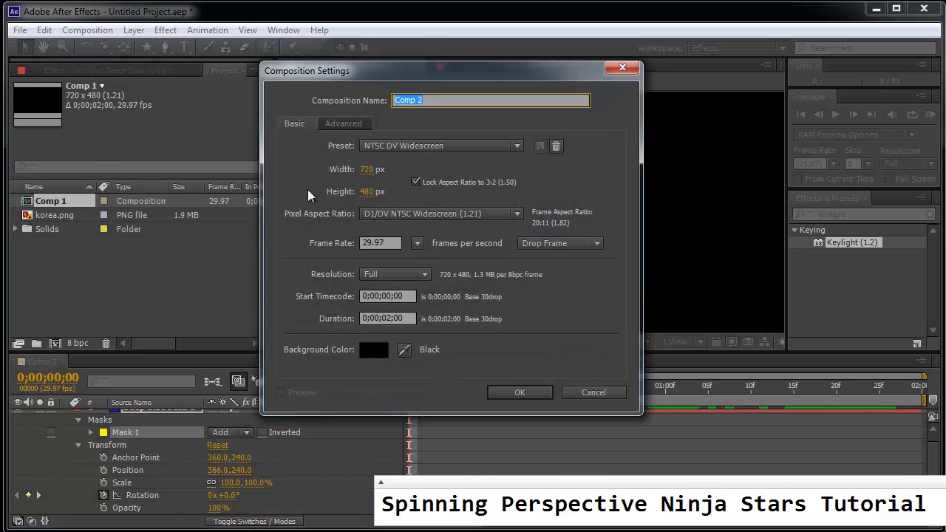
{"action": "mouse_move", "coordinate": [393, 322]}
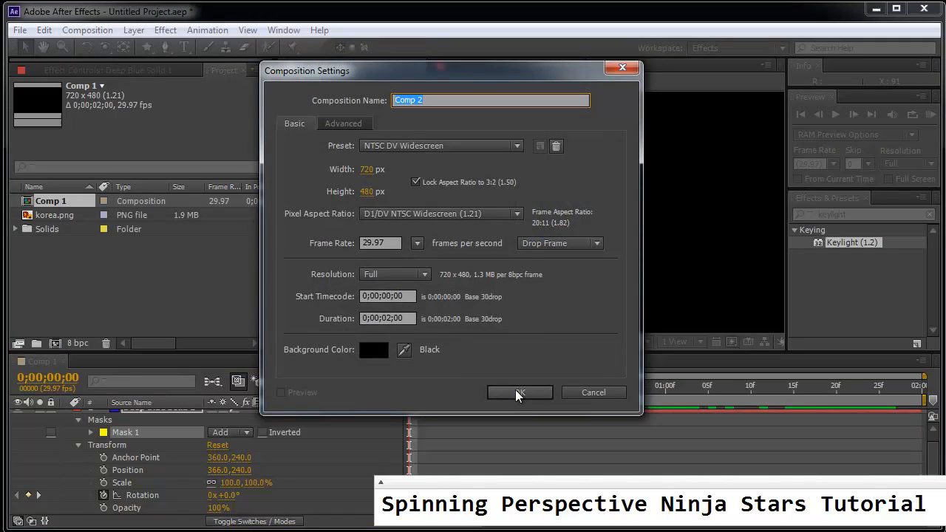
{"action": "left_click", "coordinate": [521, 394]}
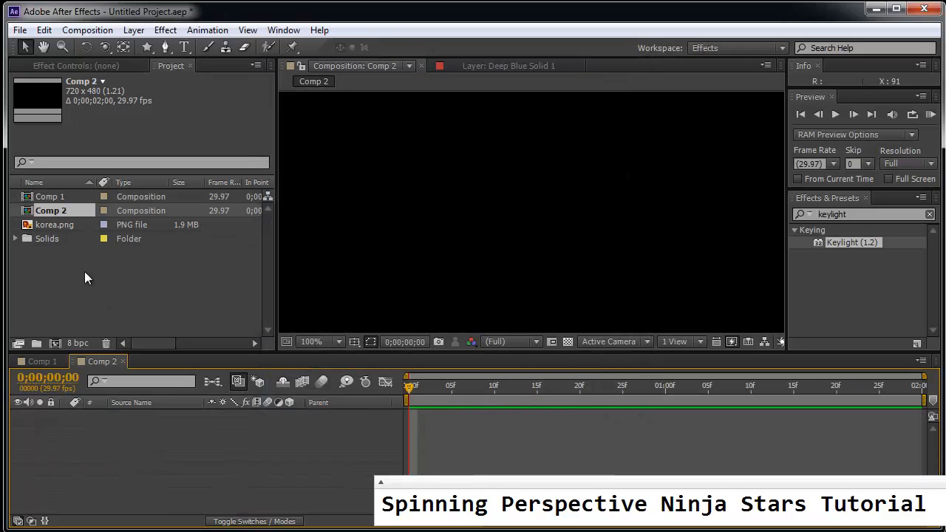
{"action": "left_click", "coordinate": [50, 195]}
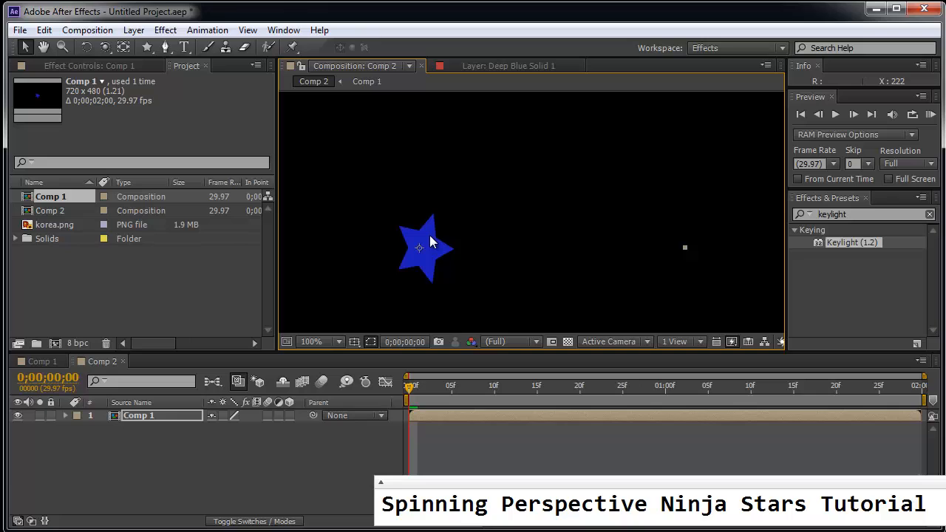
{"action": "mouse_move", "coordinate": [60, 231]}
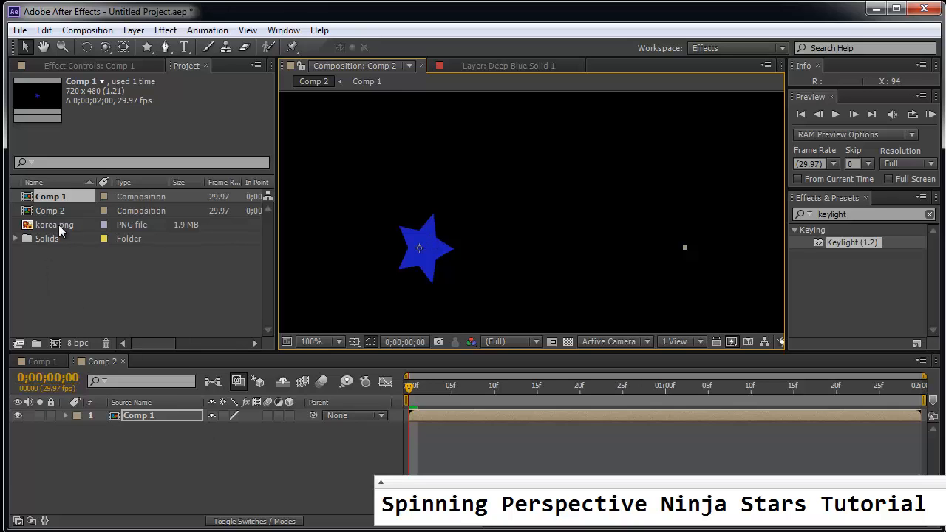
Step: Place korea.png beneath the nested Comp 1 star layer in Comp 2
{"action": "left_click", "coordinate": [53, 225]}
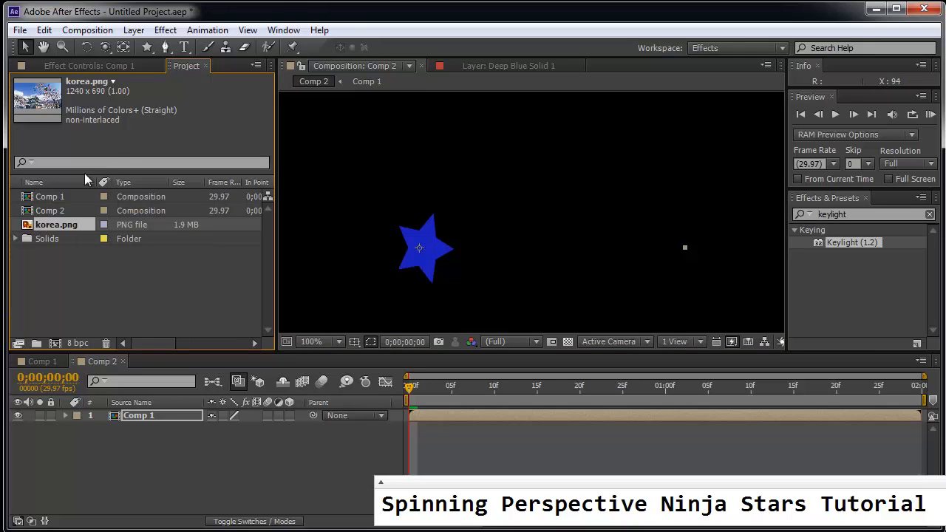
{"action": "left_click", "coordinate": [41, 360]}
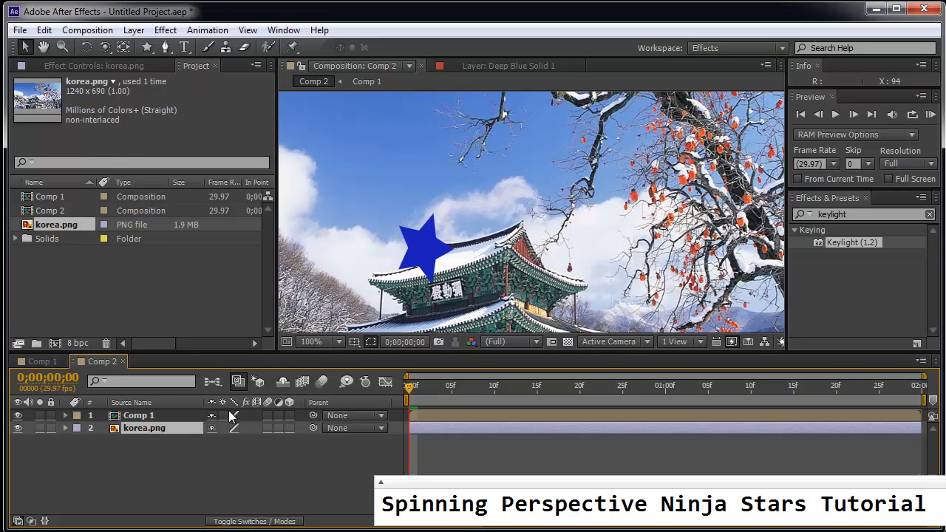
{"action": "mouse_move", "coordinate": [535, 228]}
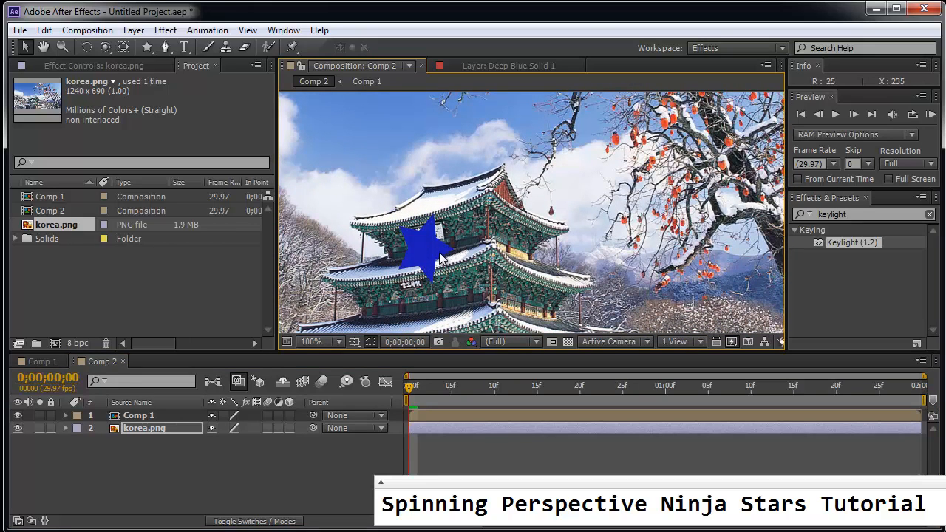
{"action": "mouse_move", "coordinate": [417, 266]}
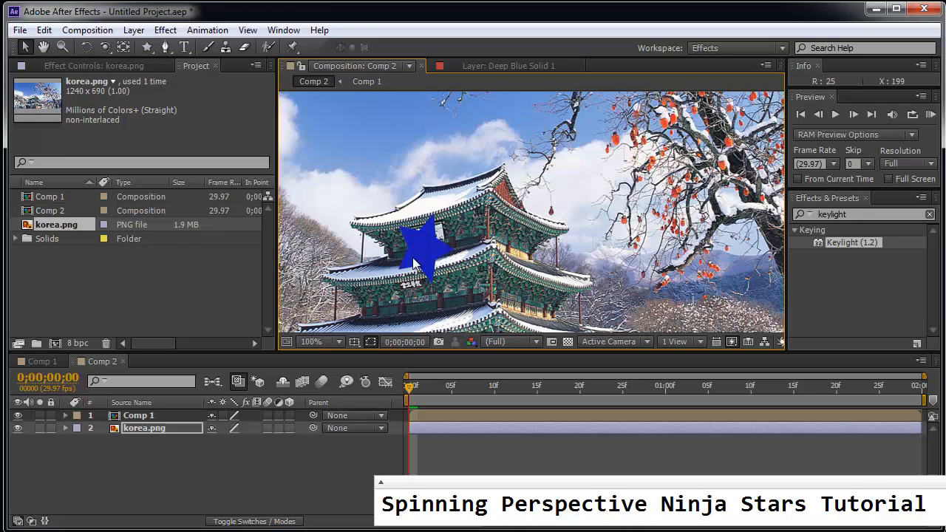
{"action": "mouse_move", "coordinate": [658, 222]}
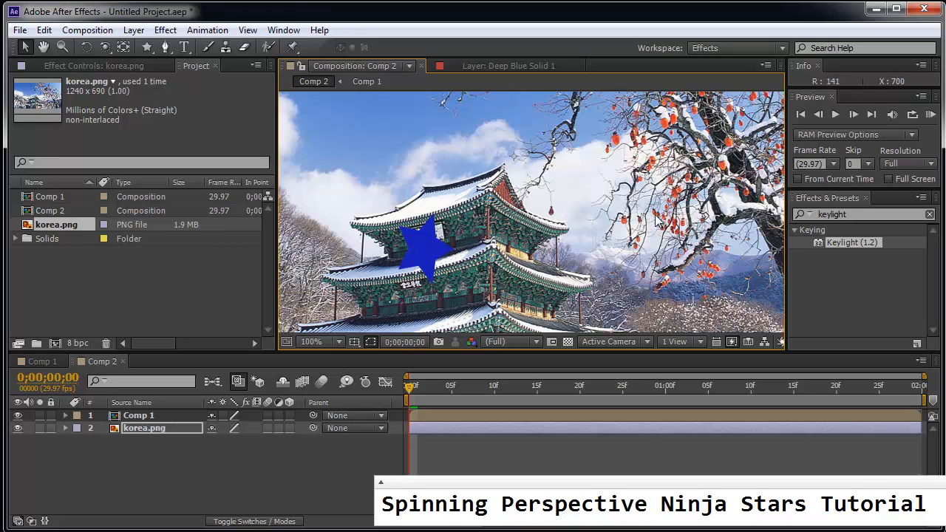
{"action": "mouse_move", "coordinate": [476, 308]}
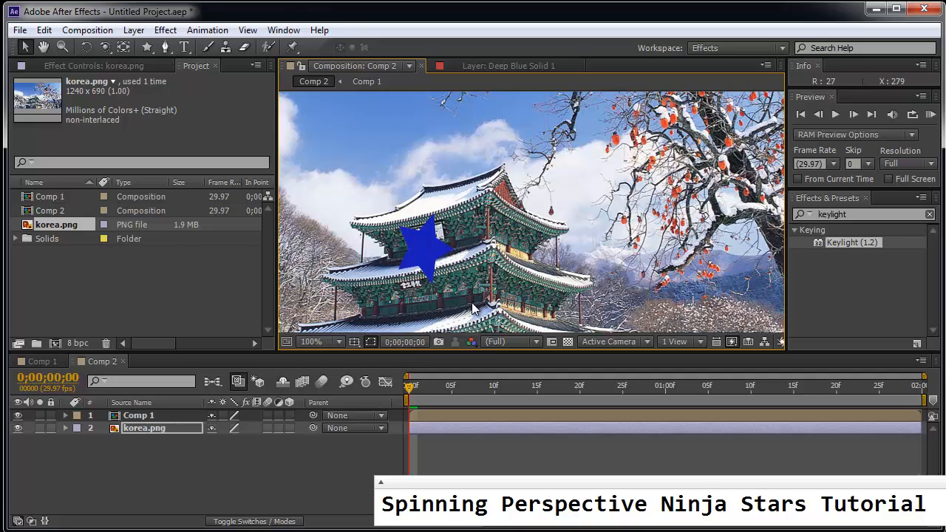
{"action": "mouse_move", "coordinate": [526, 269]}
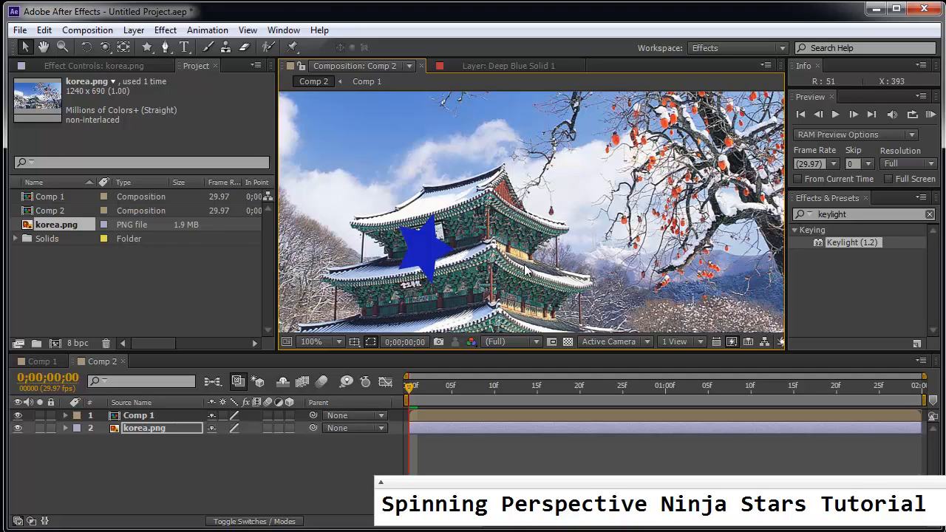
{"action": "mouse_move", "coordinate": [343, 244]}
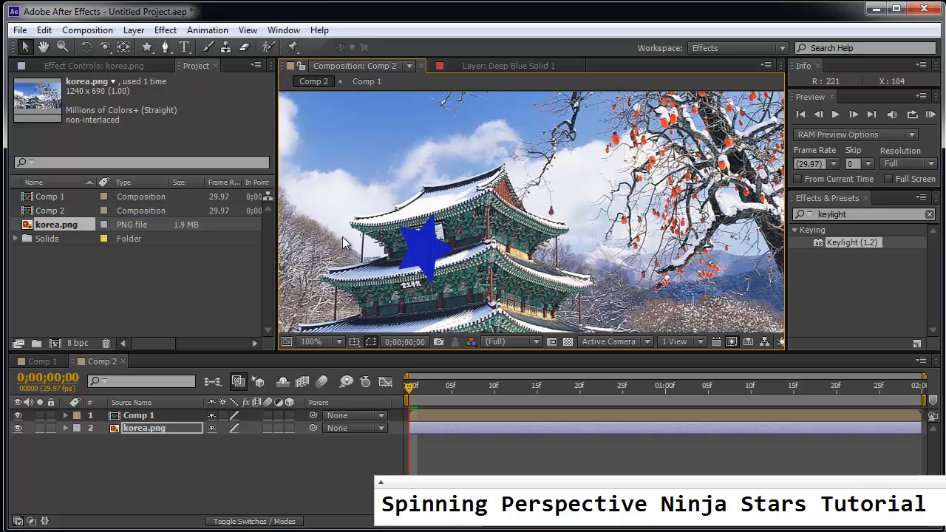
{"action": "mouse_move", "coordinate": [178, 420]}
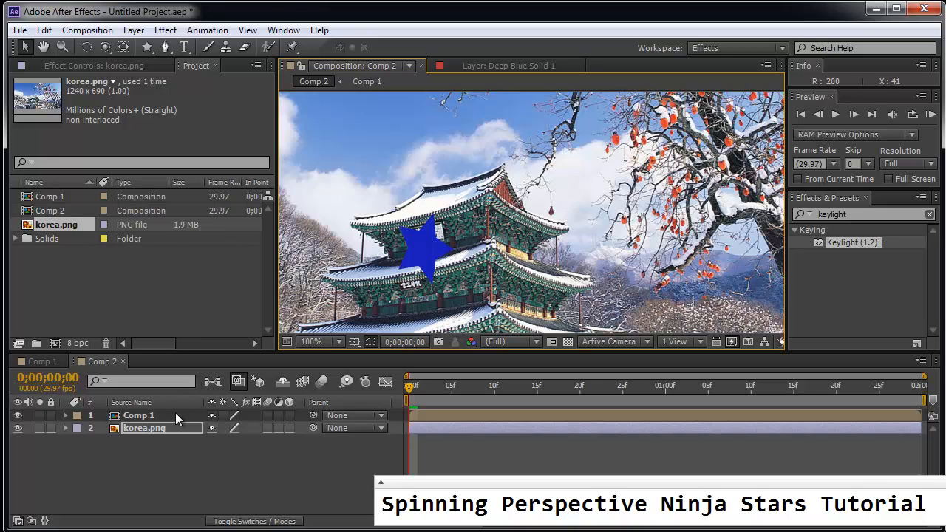
Step: Enable the 3D Layer switch on the nested Comp 1 star layer
{"action": "left_click", "coordinate": [139, 413]}
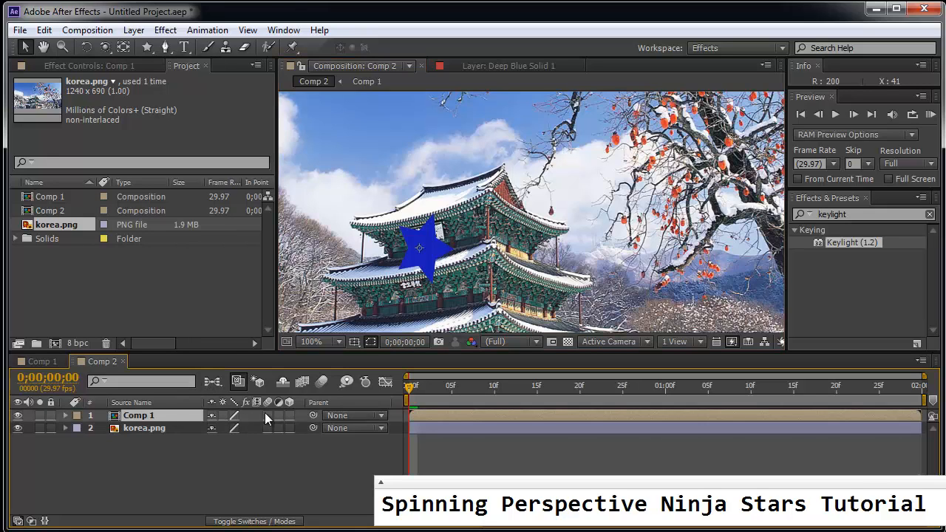
{"action": "mouse_move", "coordinate": [293, 417]}
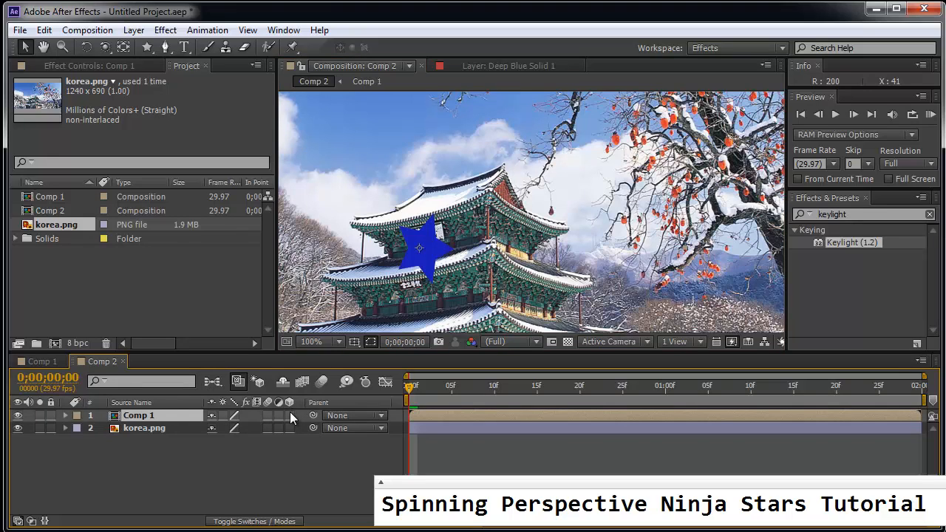
{"action": "left_click", "coordinate": [289, 414]}
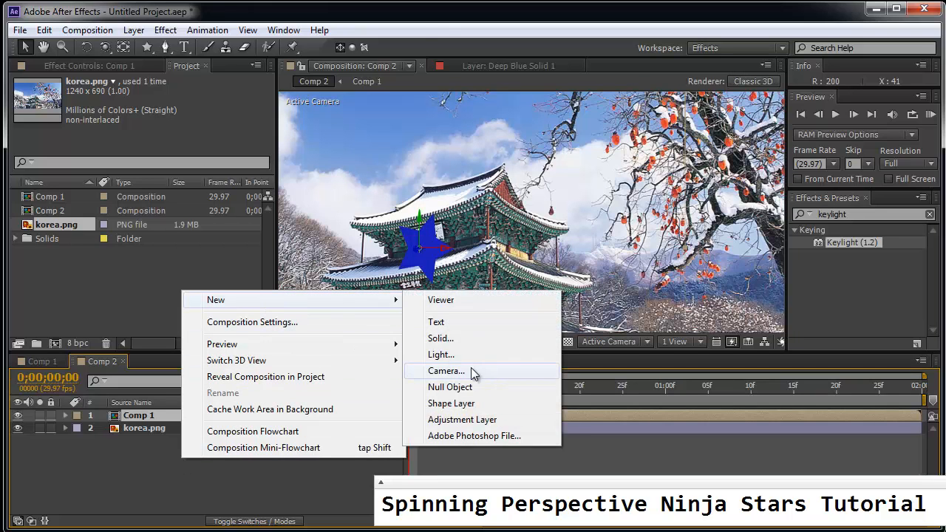
Step: Add Camera 1 to Comp 2 with default camera settings
{"action": "left_click", "coordinate": [447, 371]}
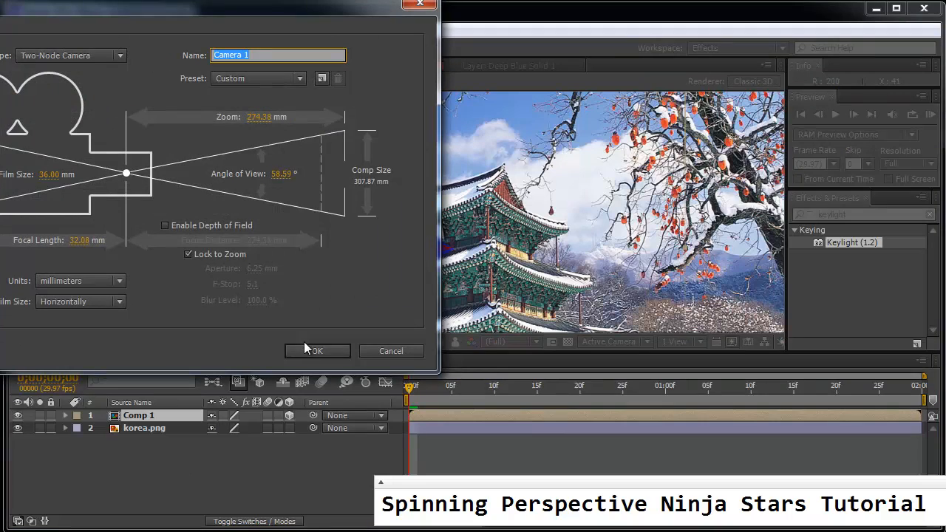
{"action": "left_click", "coordinate": [316, 350]}
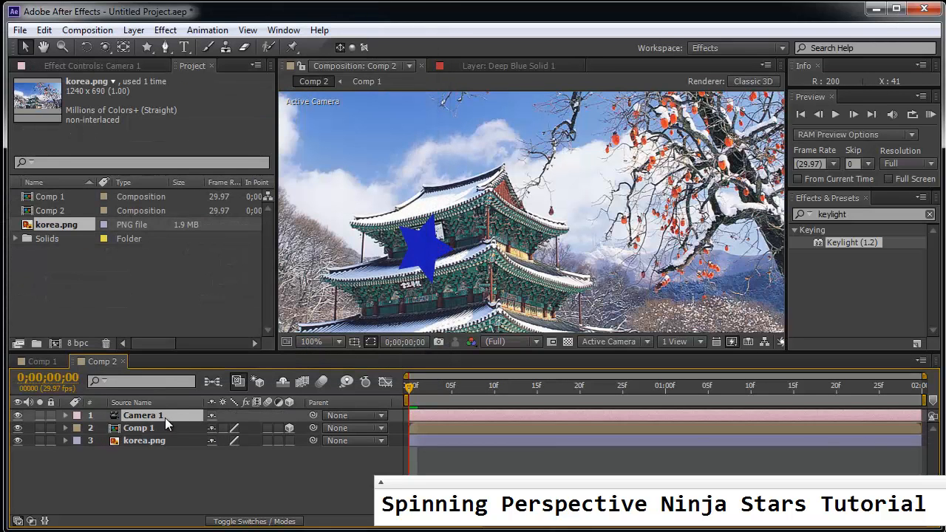
{"action": "mouse_move", "coordinate": [170, 327]}
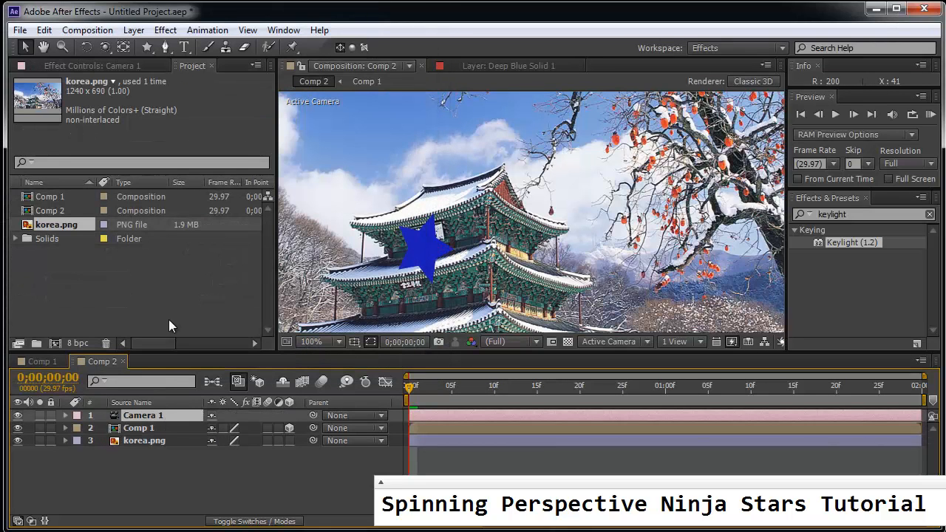
{"action": "mouse_move", "coordinate": [278, 406]}
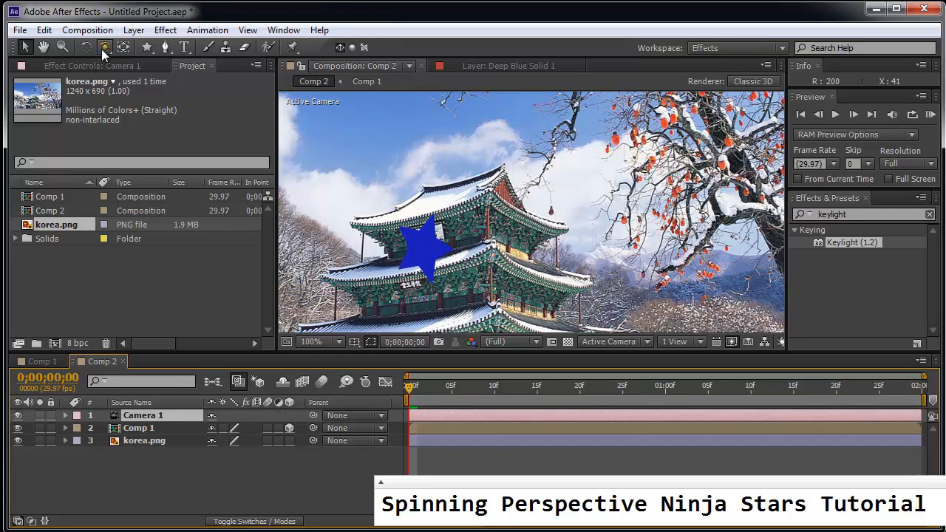
Step: Switch to the Orbit Camera Tool from the toolbar's camera tools
{"action": "left_click", "coordinate": [103, 47]}
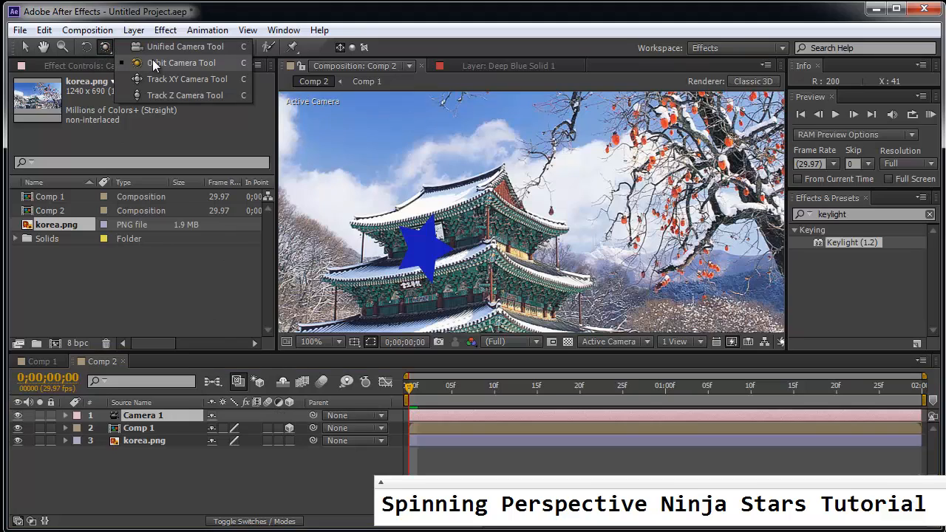
{"action": "left_click", "coordinate": [180, 62]}
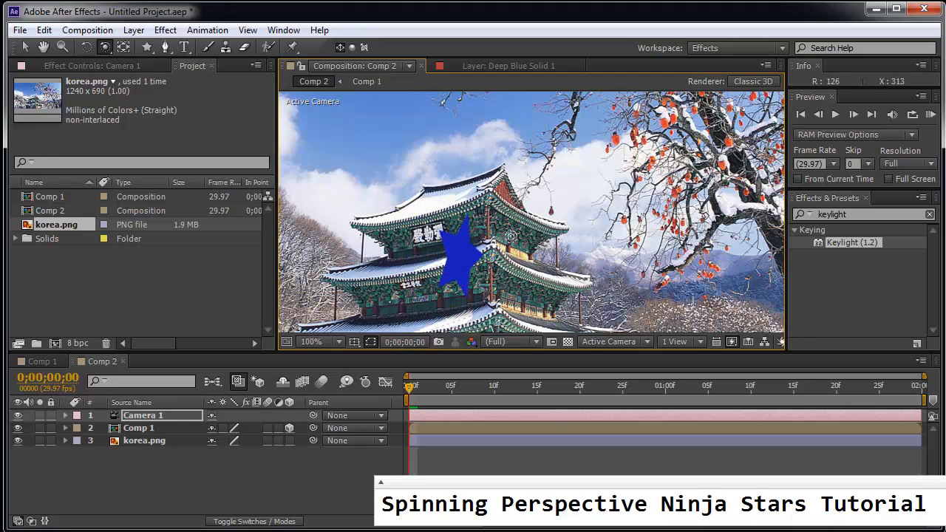
{"action": "mouse_move", "coordinate": [337, 325]}
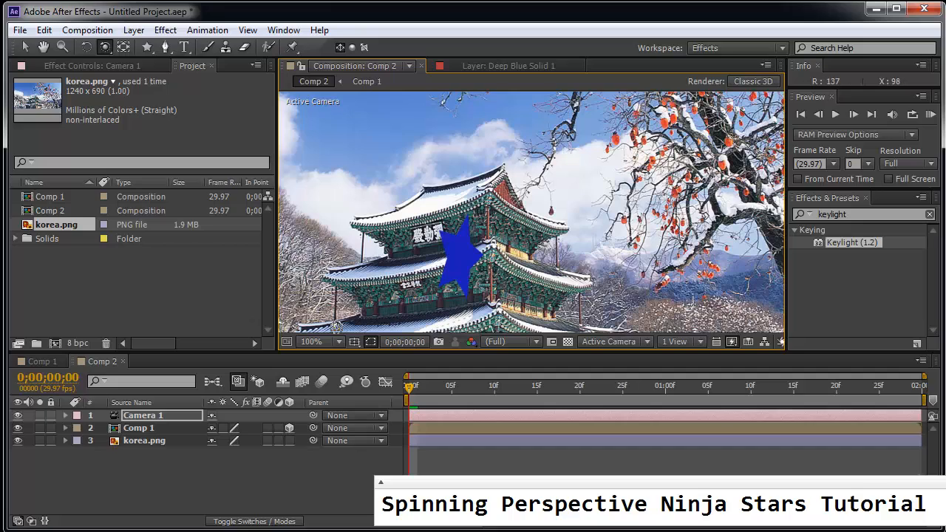
{"action": "mouse_move", "coordinate": [357, 290]}
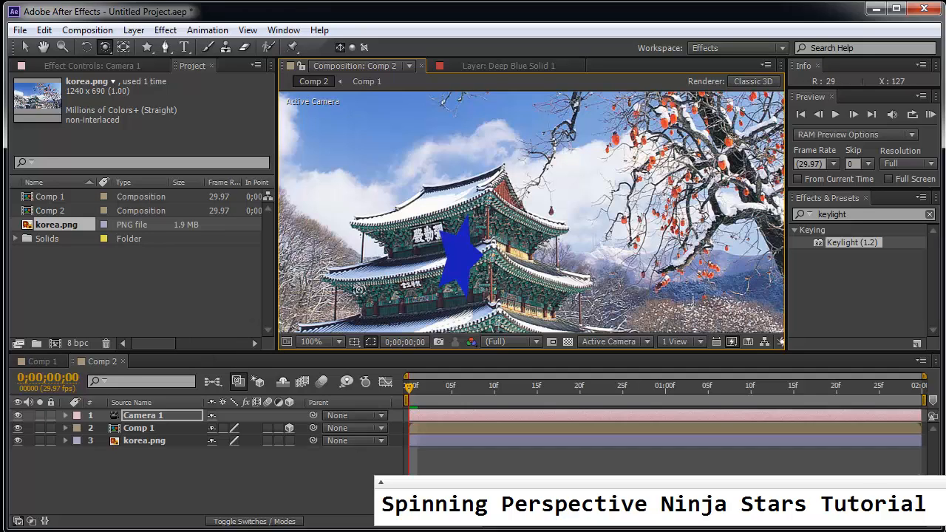
{"action": "mouse_move", "coordinate": [250, 422]}
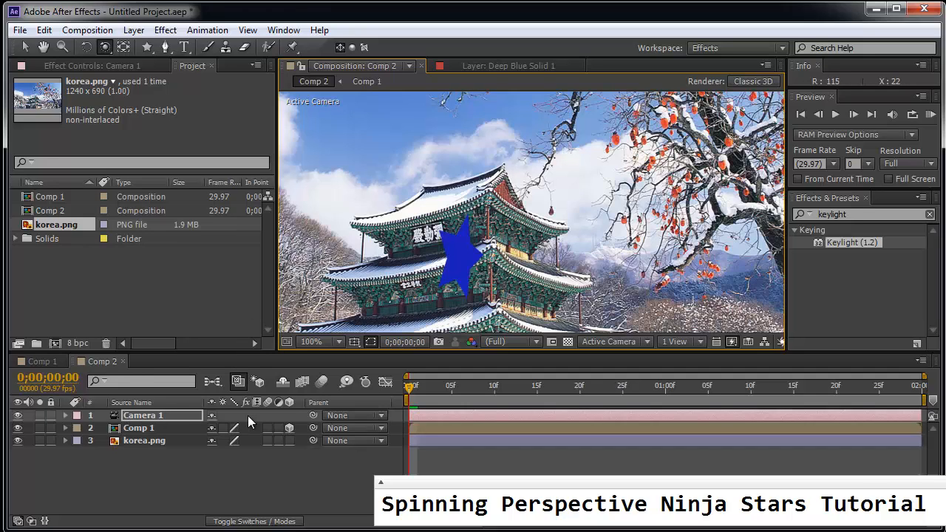